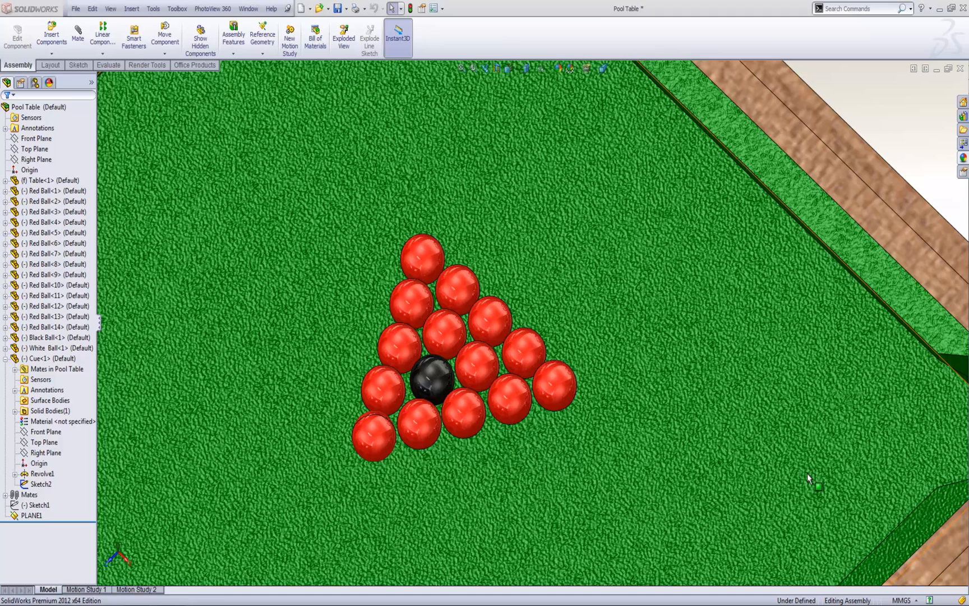
mouse_move(511, 521)
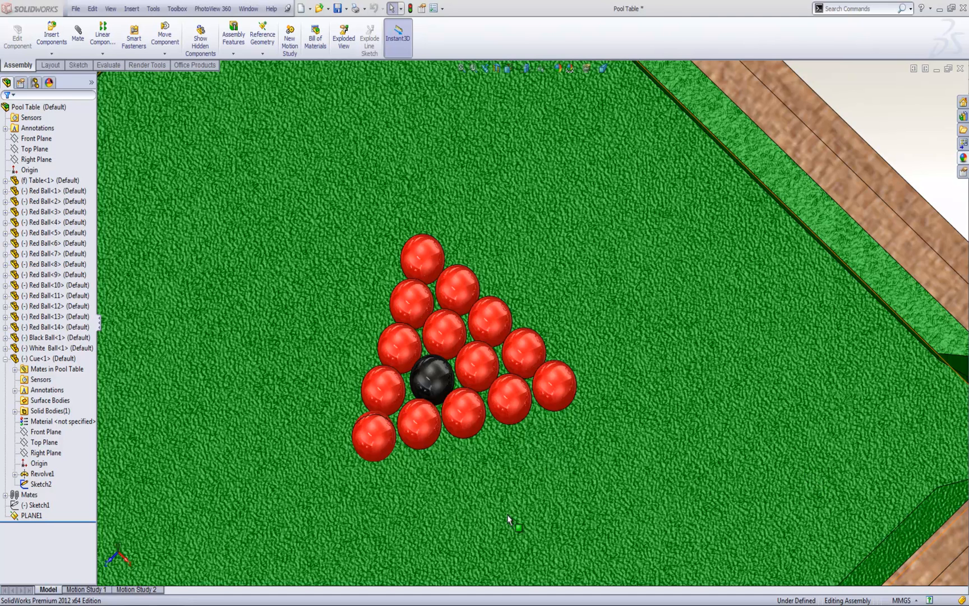
mouse_move(449, 498)
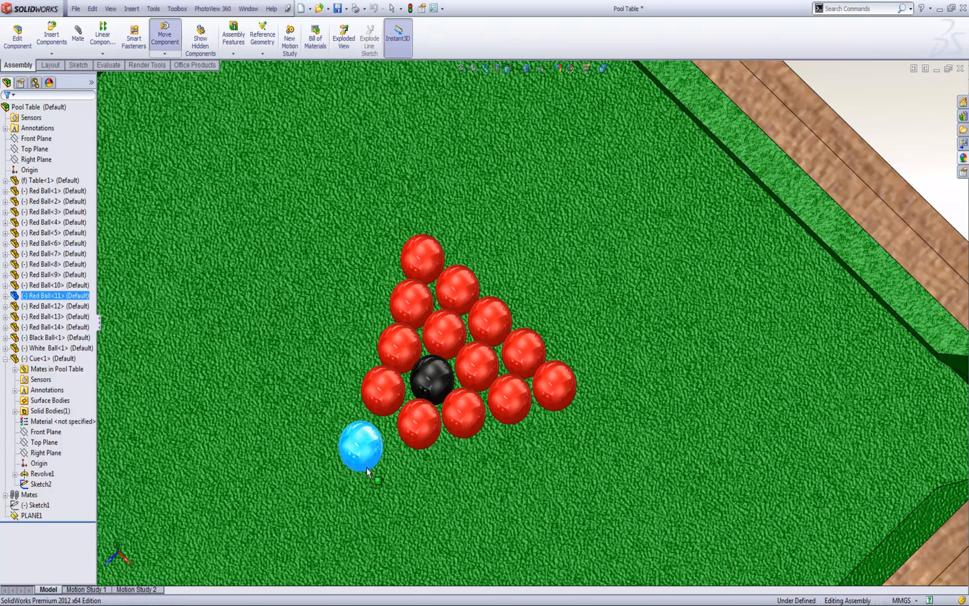
Step: Pull Red Ball 11 out of the rack and down onto the cloth
drag(361, 441, 262, 395)
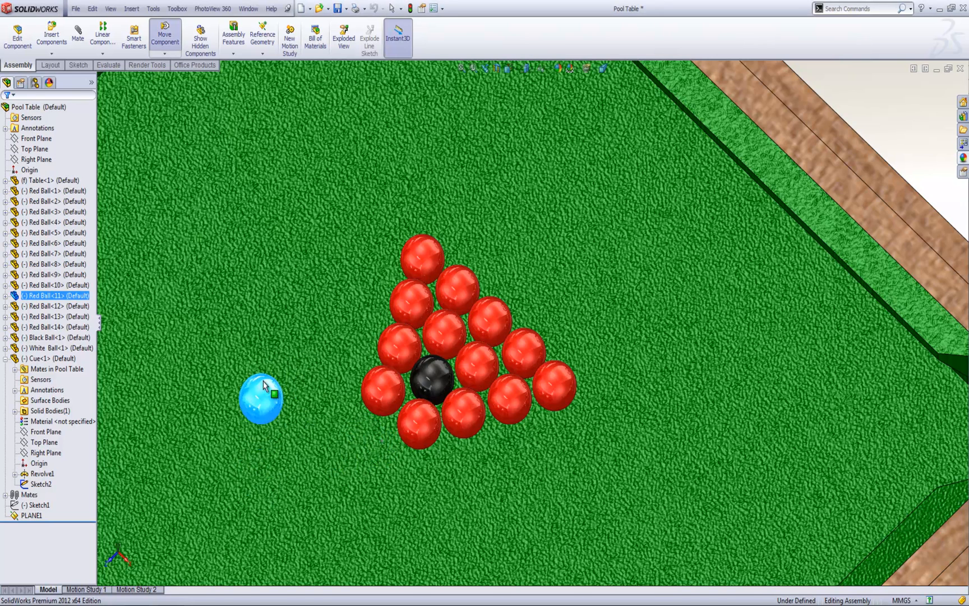
drag(262, 398, 307, 481)
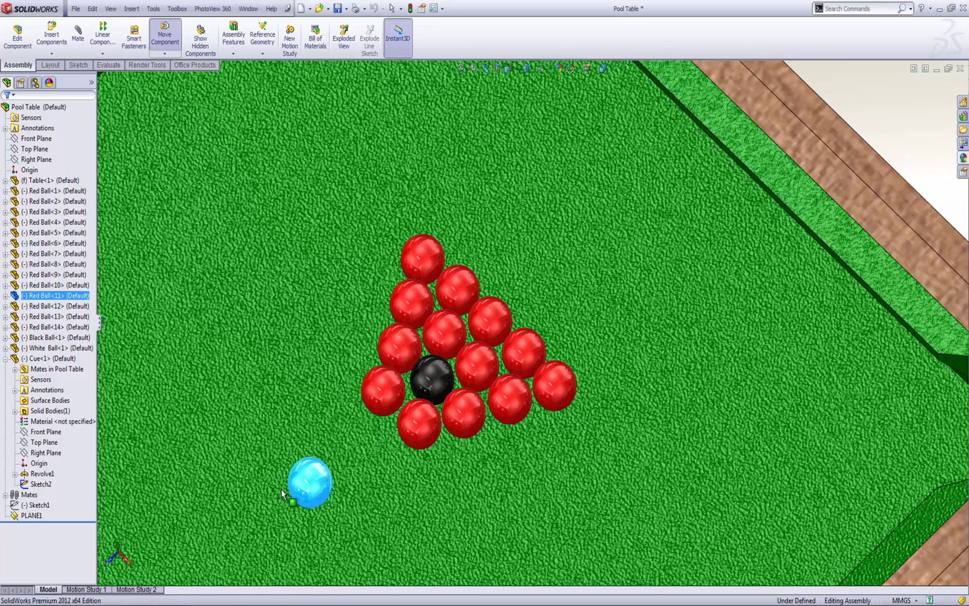
drag(309, 482, 334, 479)
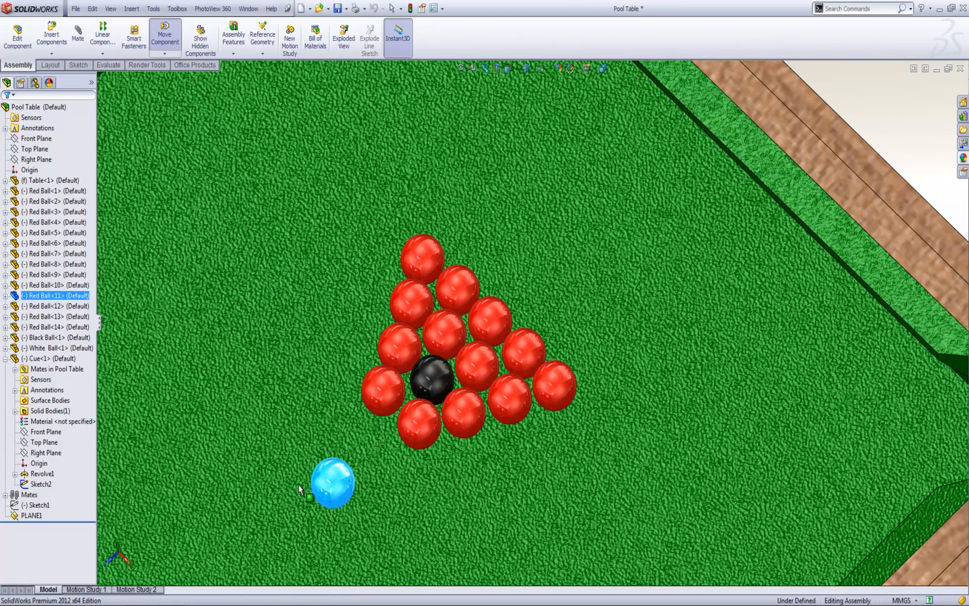
Step: Push Red Ball 11 back through the rack's neighbours, then leave it resting below-left of the rack
drag(332, 482, 380, 398)
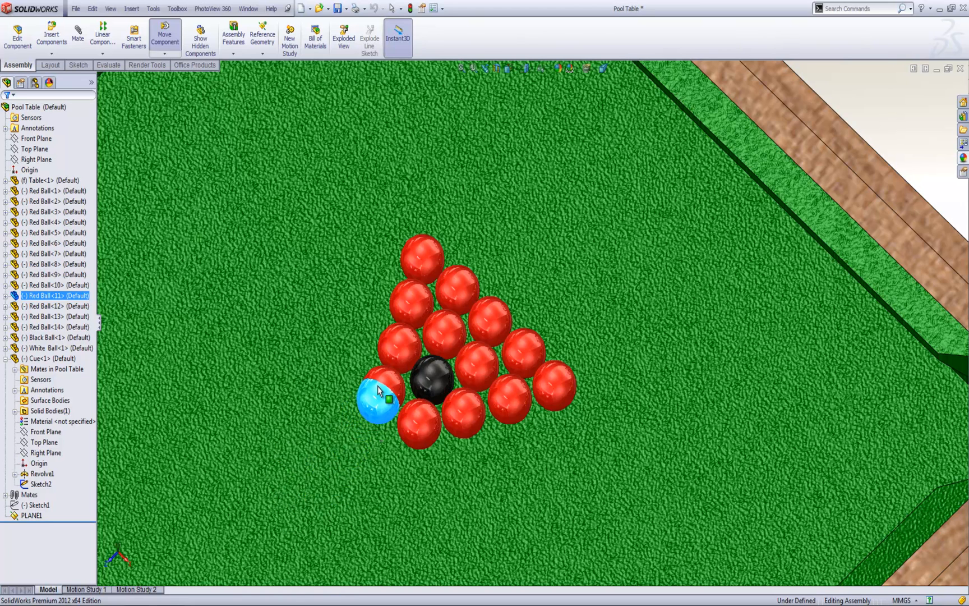
drag(380, 396, 346, 430)
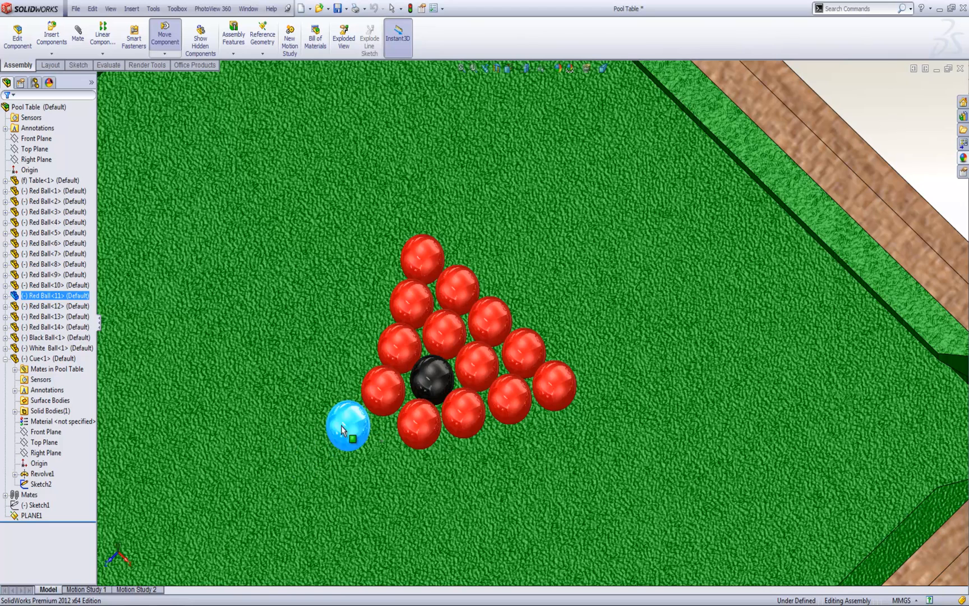
drag(347, 426, 373, 414)
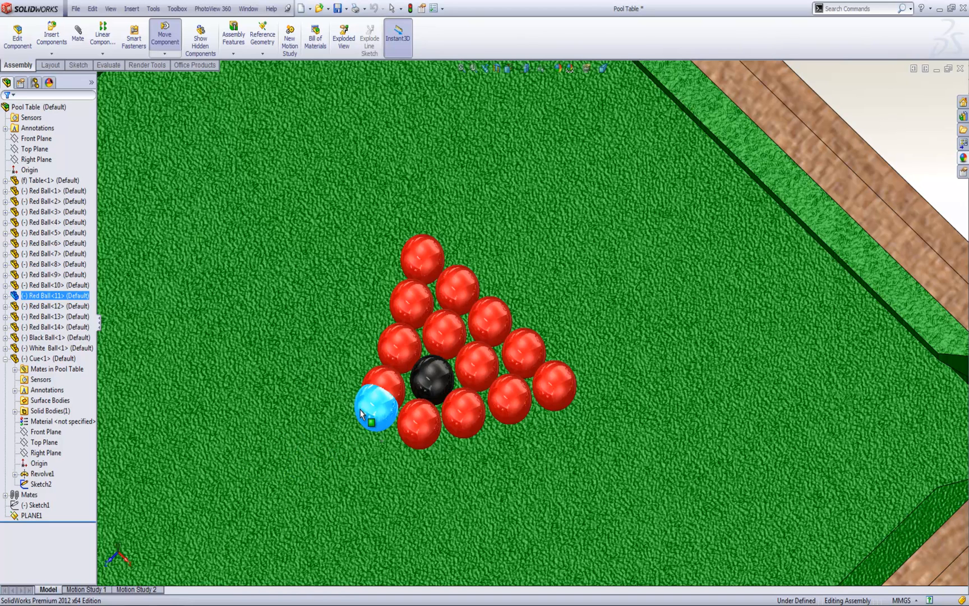
drag(375, 410, 324, 456)
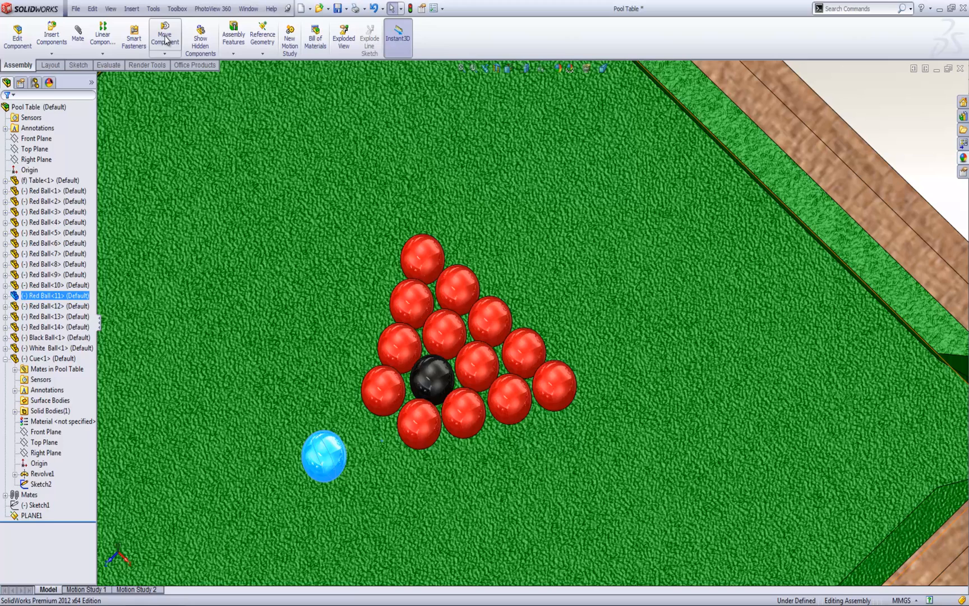
Step: Start Move Component with Collision Detection and Stop at collision enabled
click(165, 33)
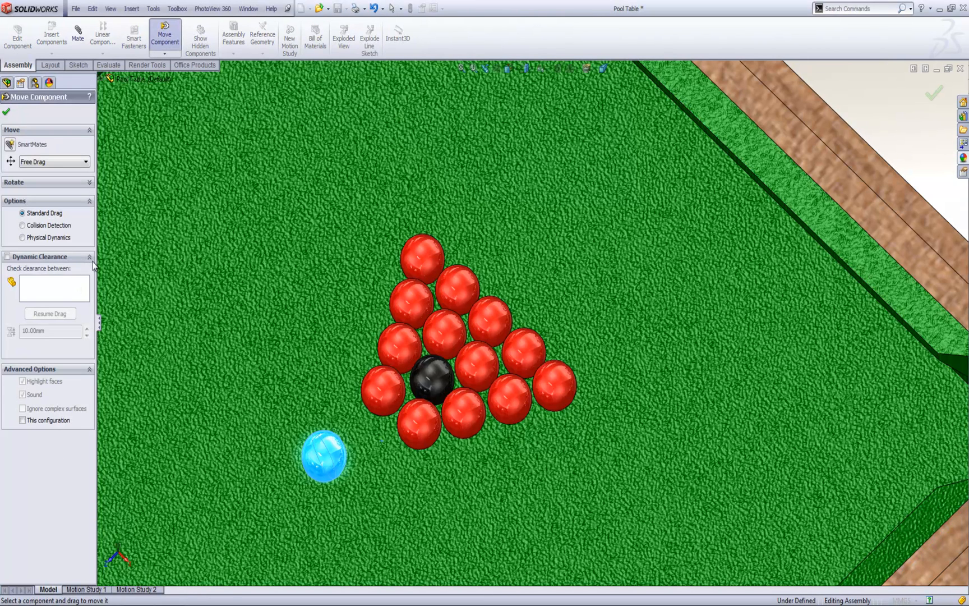
click(22, 224)
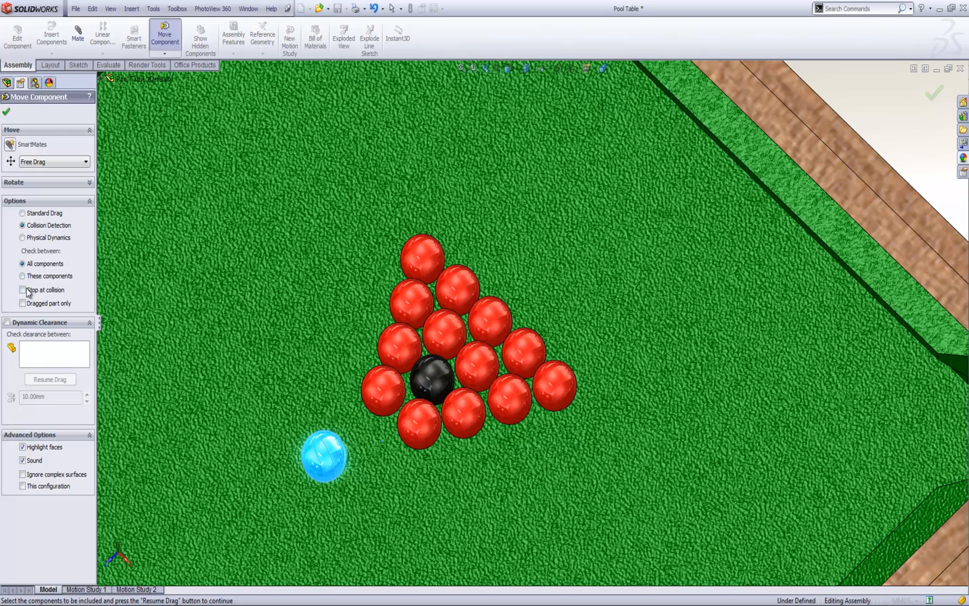
click(23, 290)
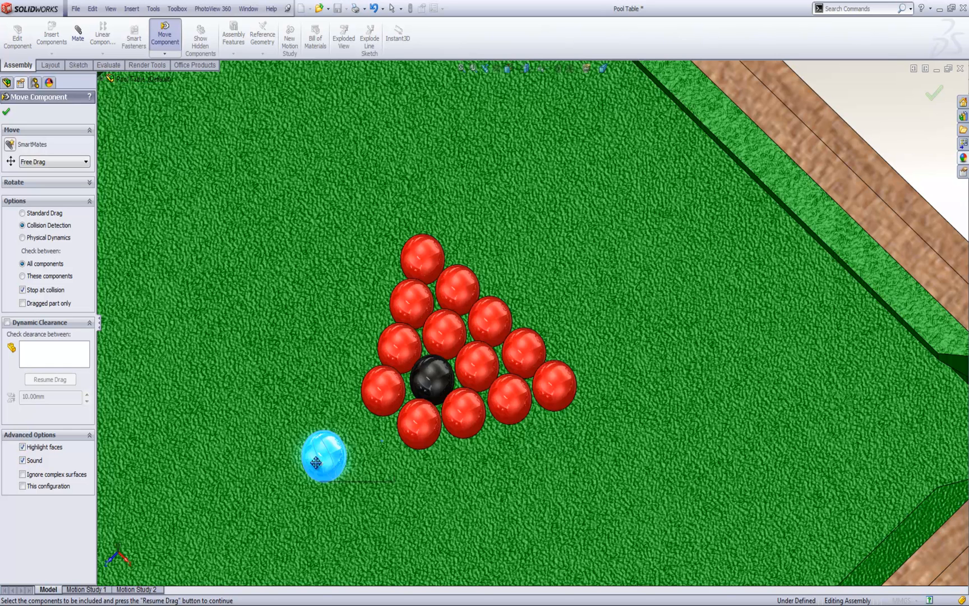
Step: Push Red Ball 11 against the rack until it halts on contact
drag(324, 457, 373, 440)
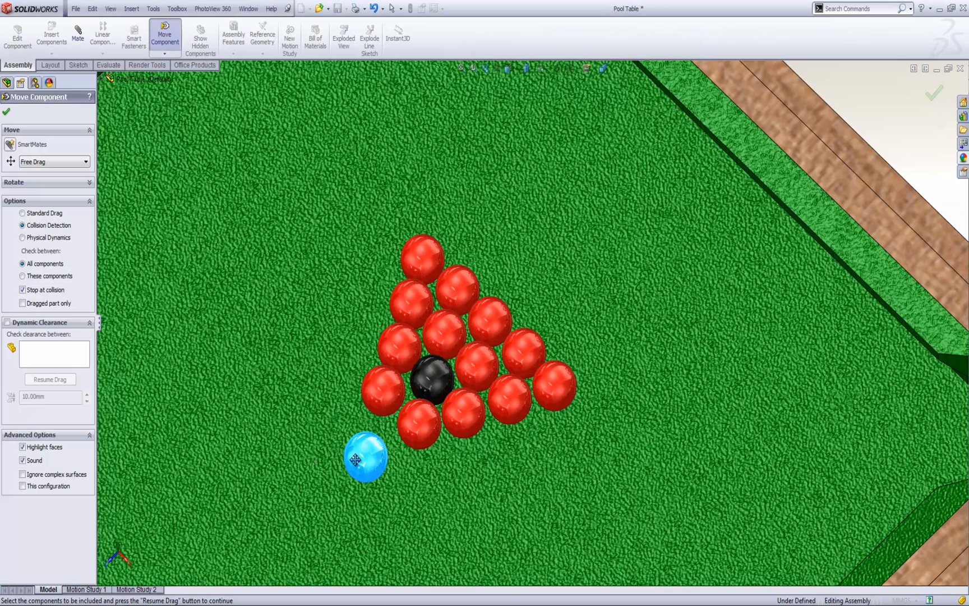
drag(365, 456, 355, 423)
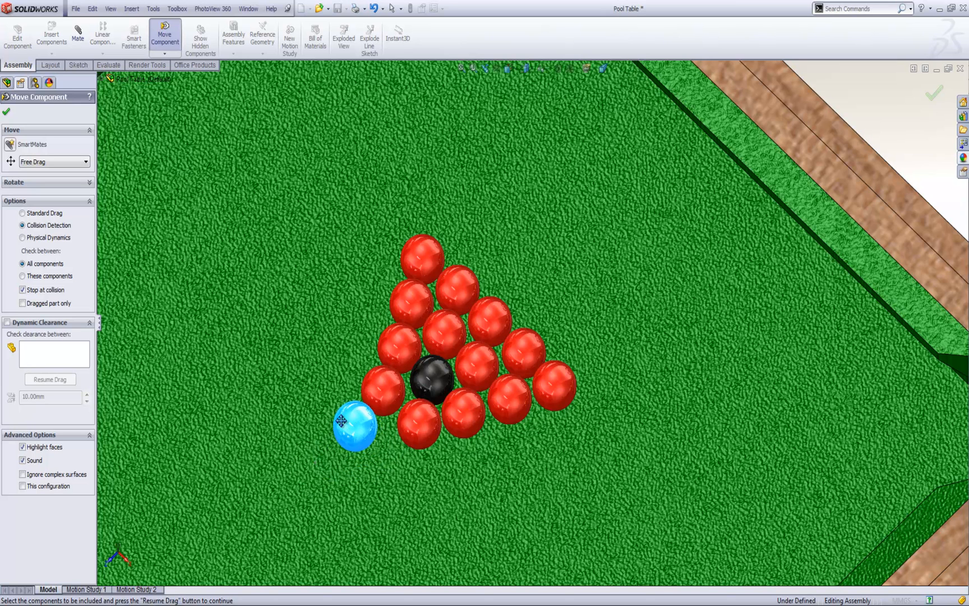
drag(356, 426, 357, 447)
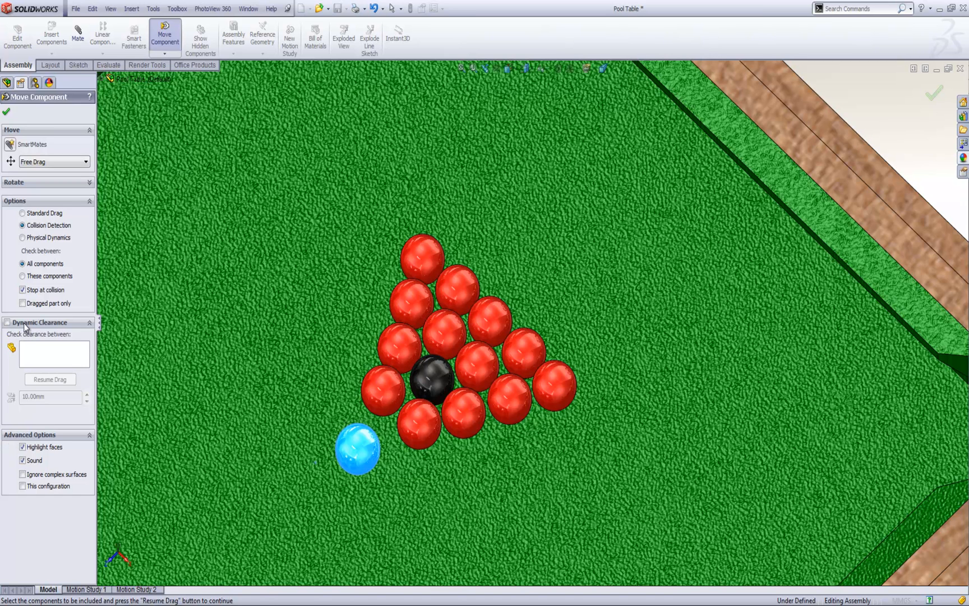
Step: Measure live Dynamic Clearance between Red Ball 11 and Black Ball-1 while moving the red ball around the rack
click(7, 323)
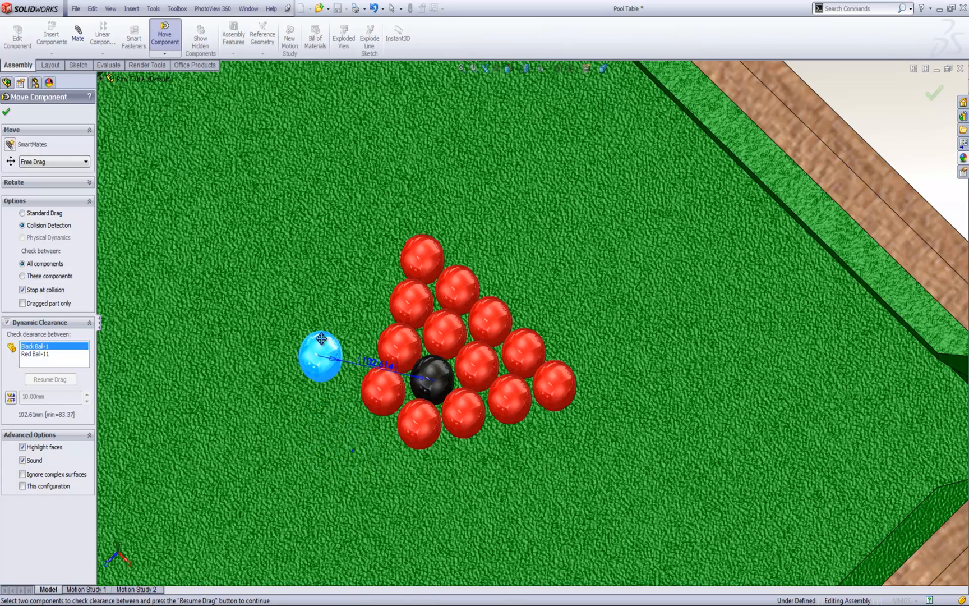
drag(321, 355, 325, 380)
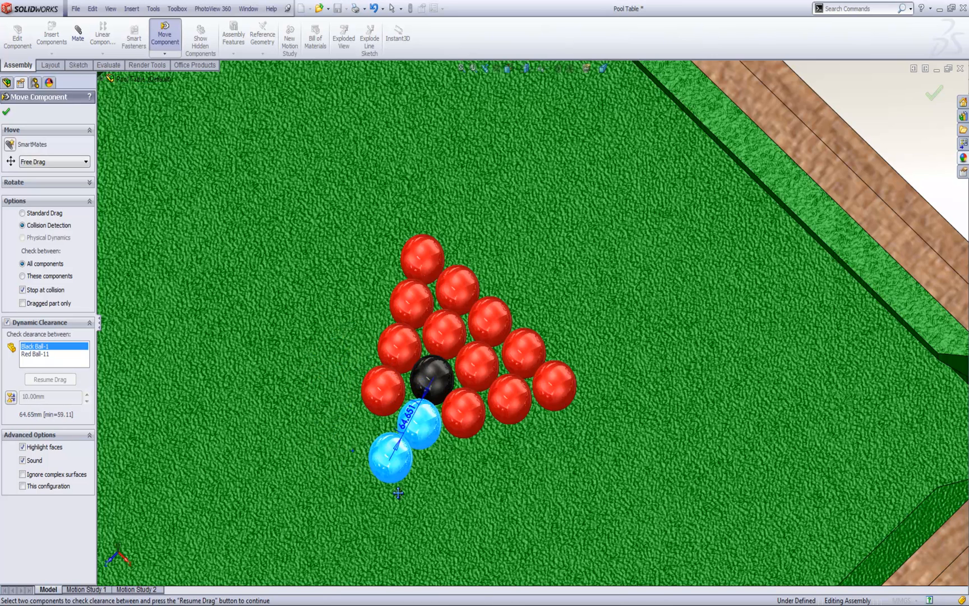
drag(393, 450, 334, 423)
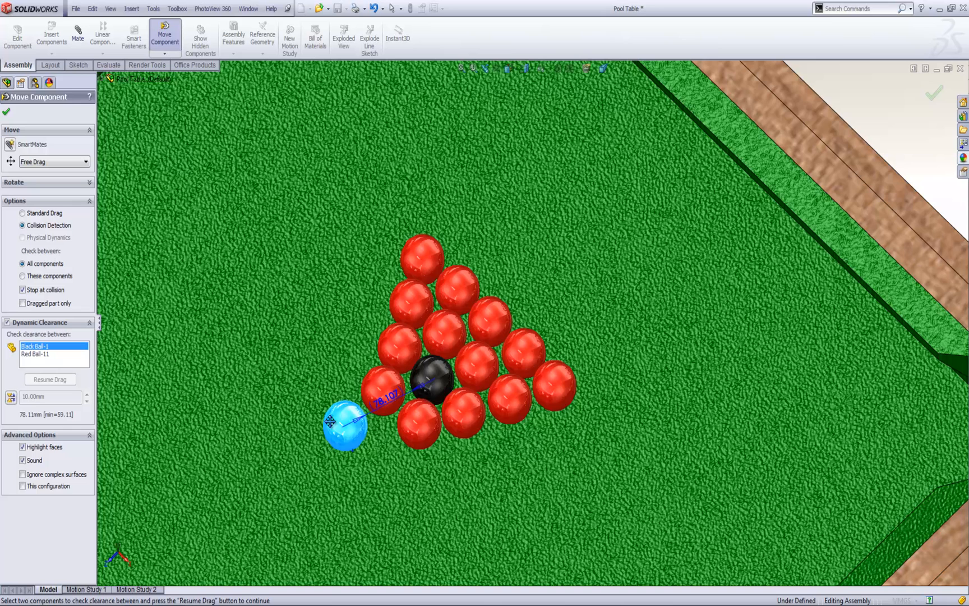
drag(344, 422, 316, 402)
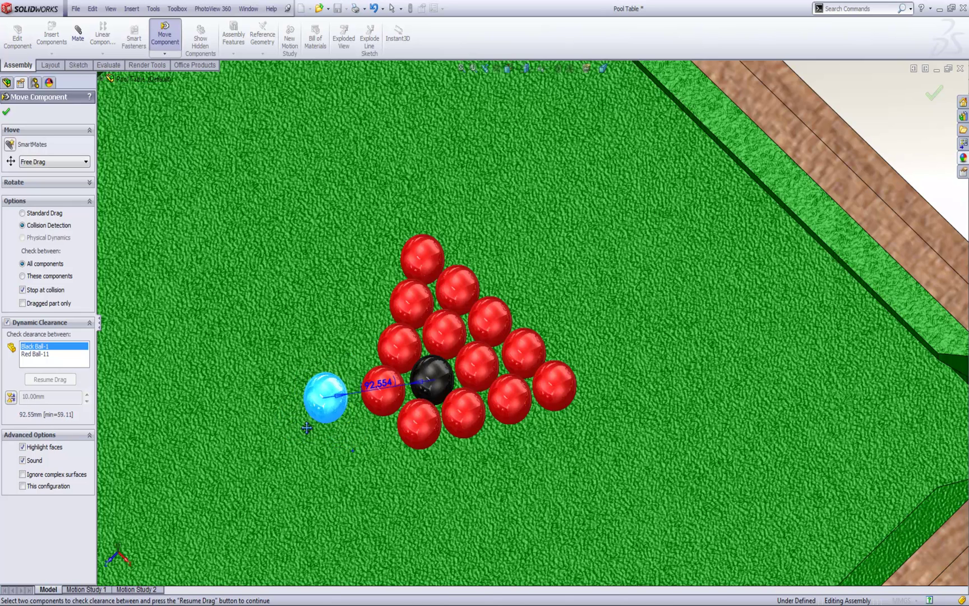
drag(324, 400, 334, 426)
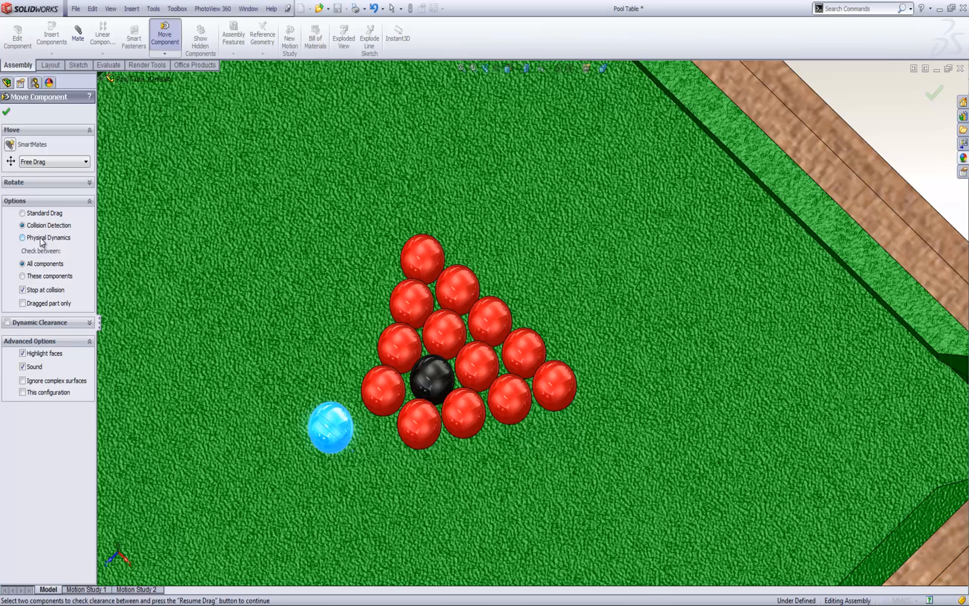
Step: With Physical Dynamics on, drive the white ball into the red rack to knock it apart
click(23, 238)
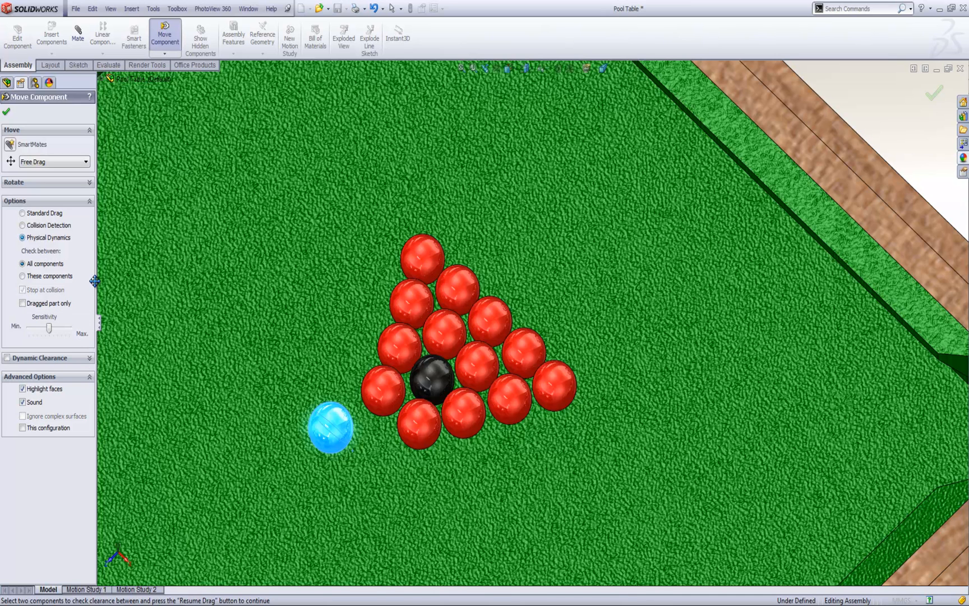
drag(334, 427, 318, 447)
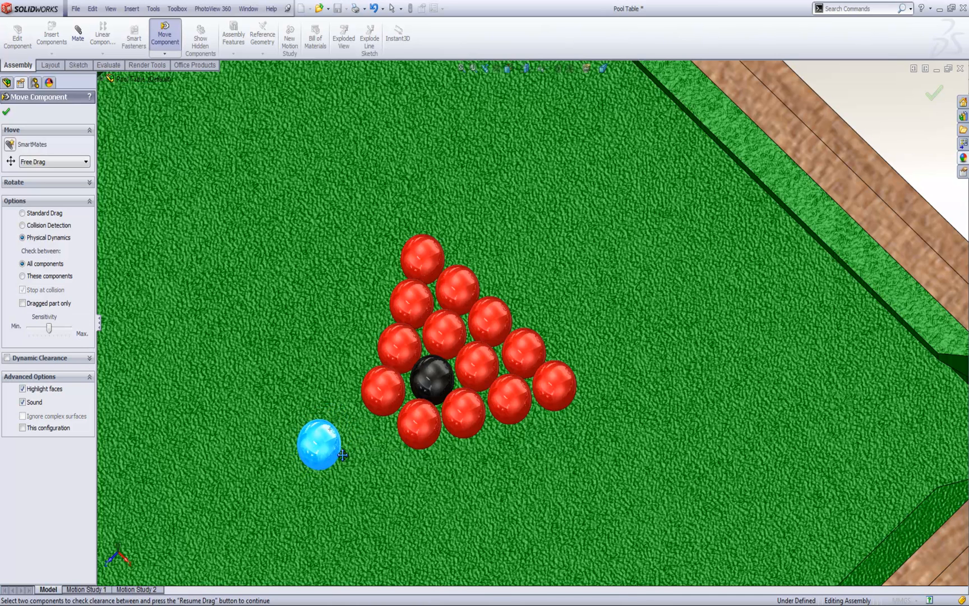
drag(318, 442, 411, 398)
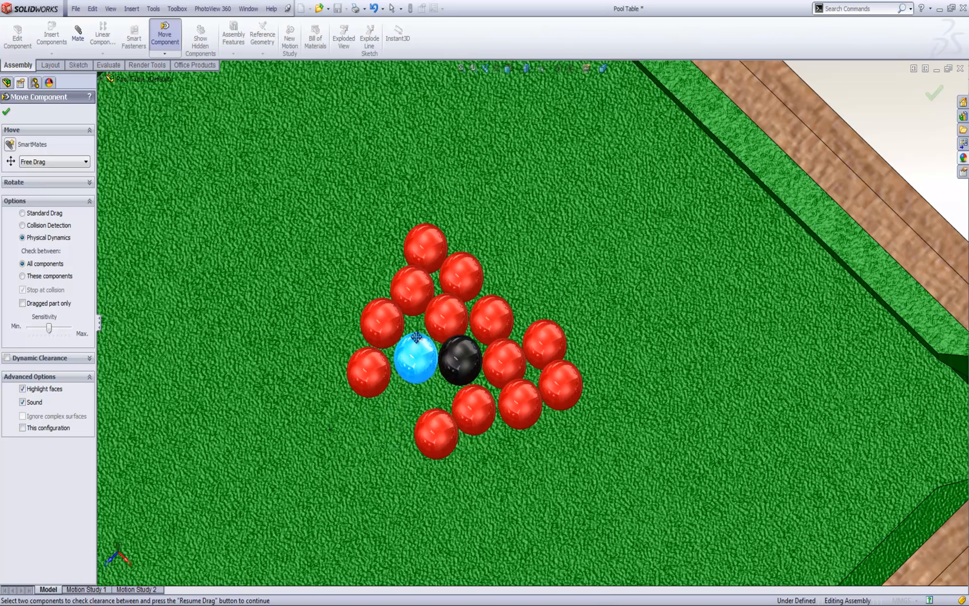
drag(417, 355, 487, 461)
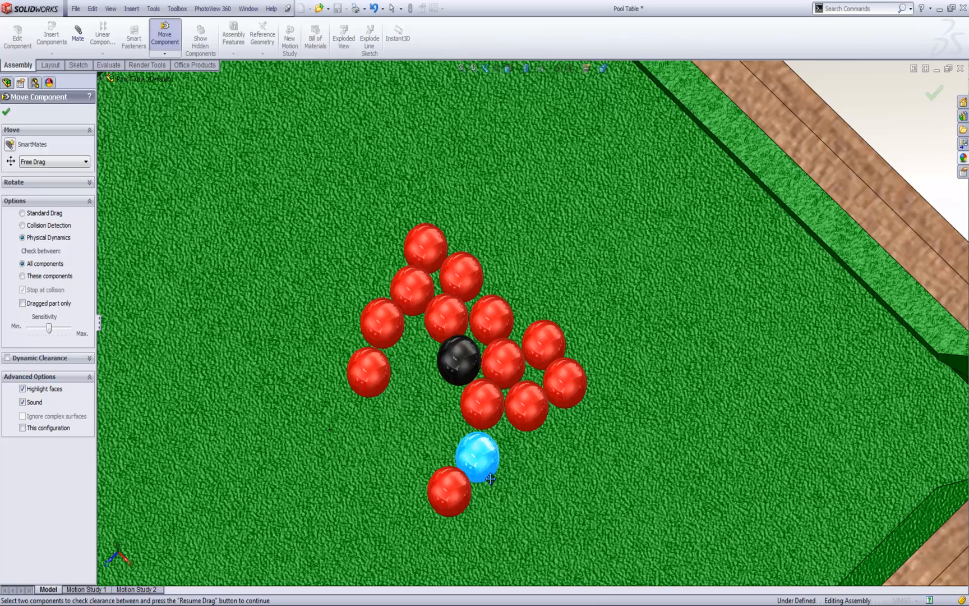
Step: Sweep the white ball through the rack's right side to beside the black ball, then finish moving
drag(478, 458, 331, 451)
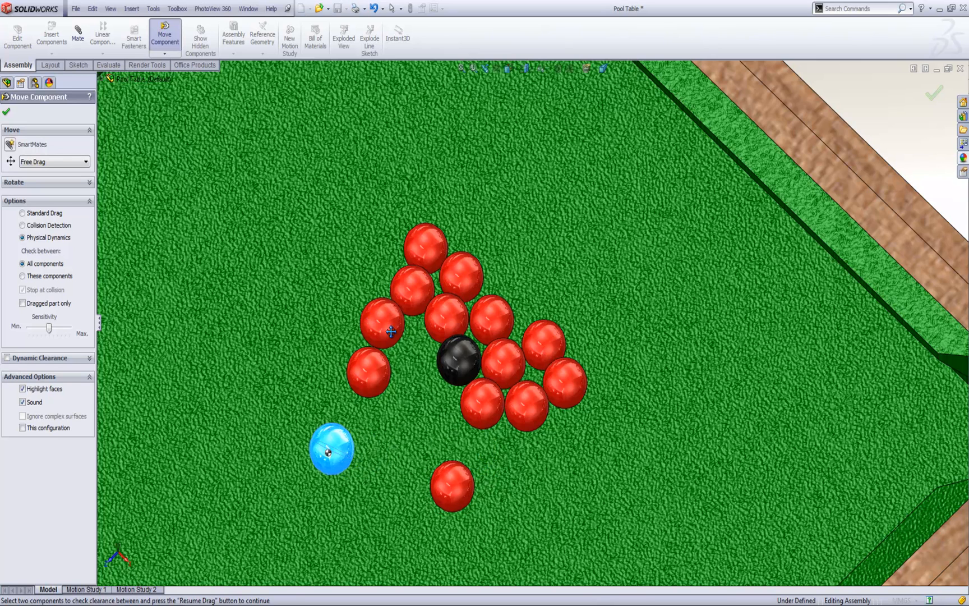
drag(331, 446, 562, 237)
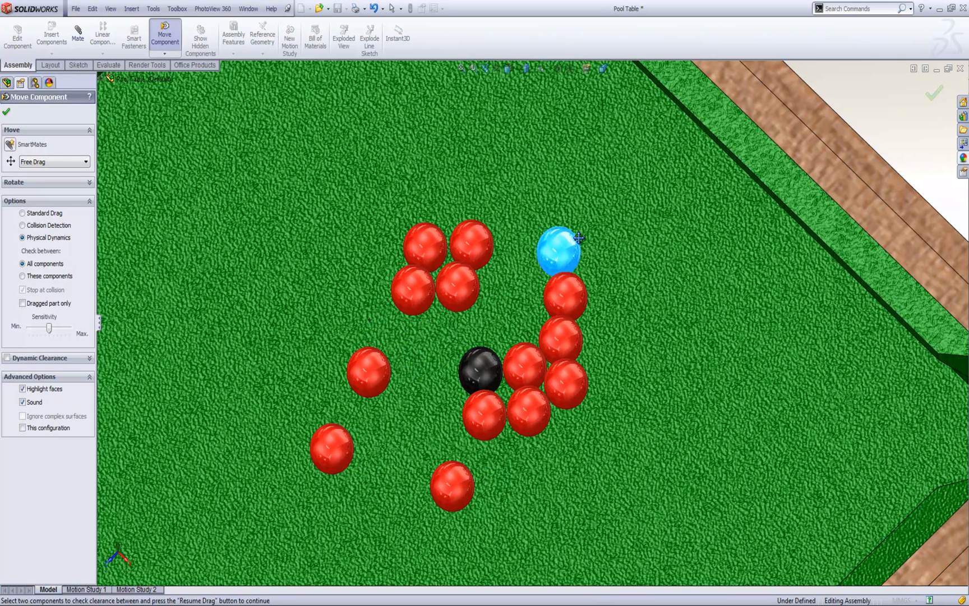
drag(559, 247, 473, 411)
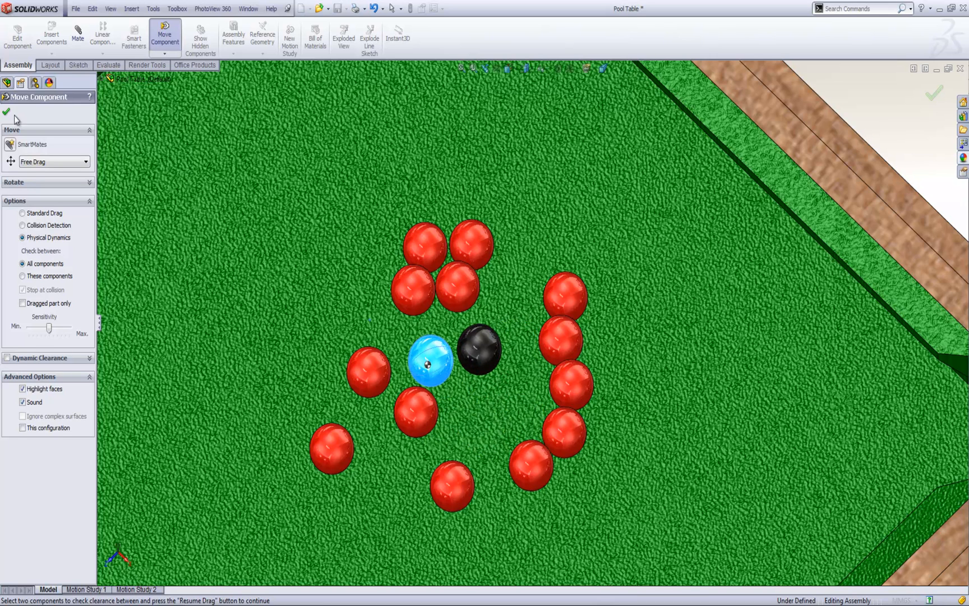
click(248, 9)
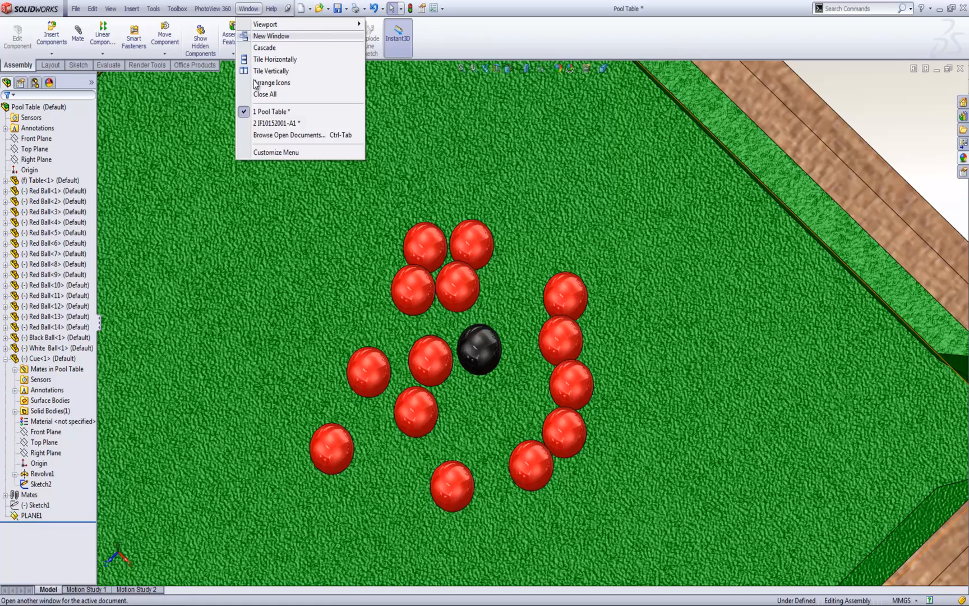
Step: Switch to the IF10152001-A1 ink cartridge assembly and start Move Component
click(268, 123)
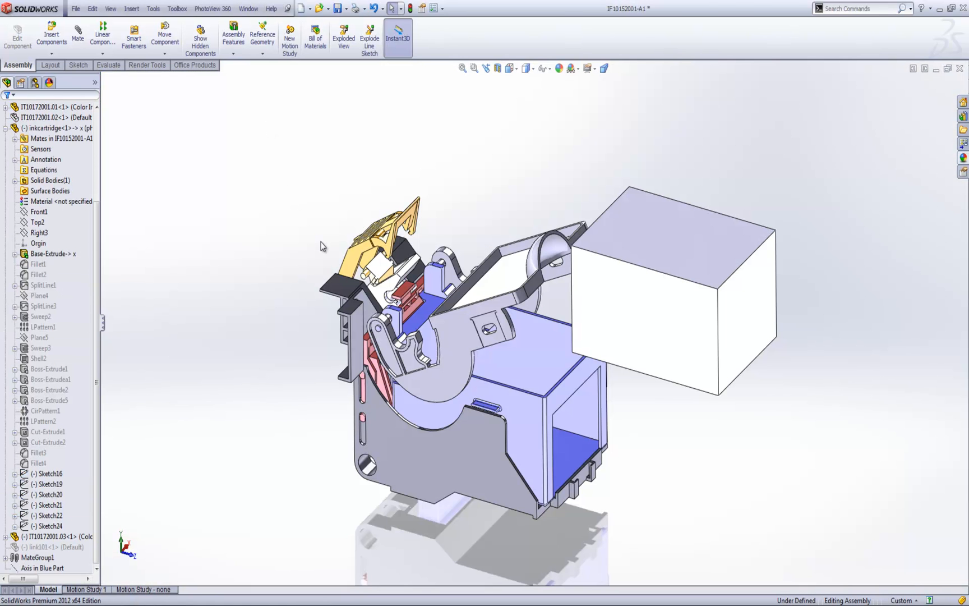
mouse_move(680, 309)
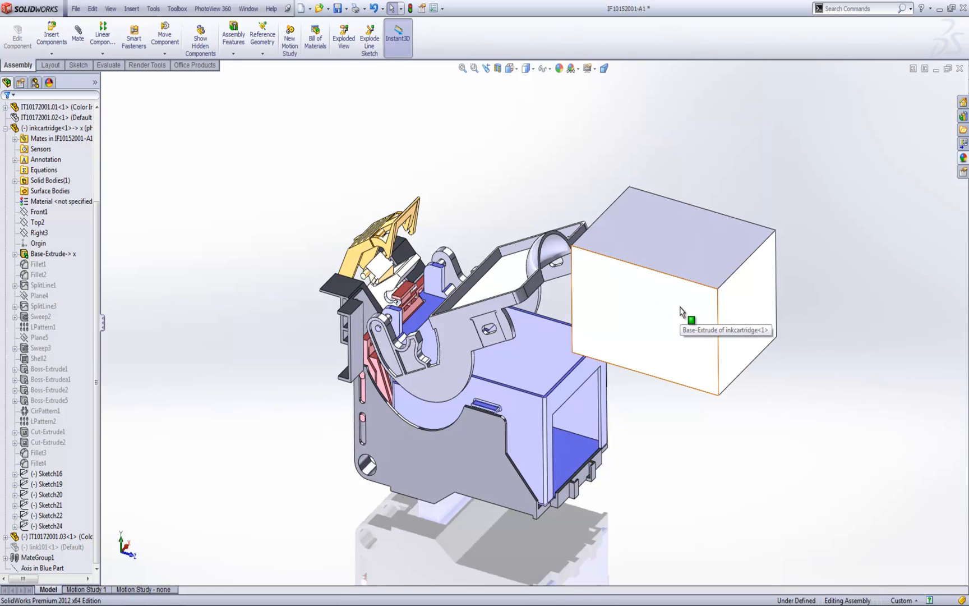
mouse_move(626, 332)
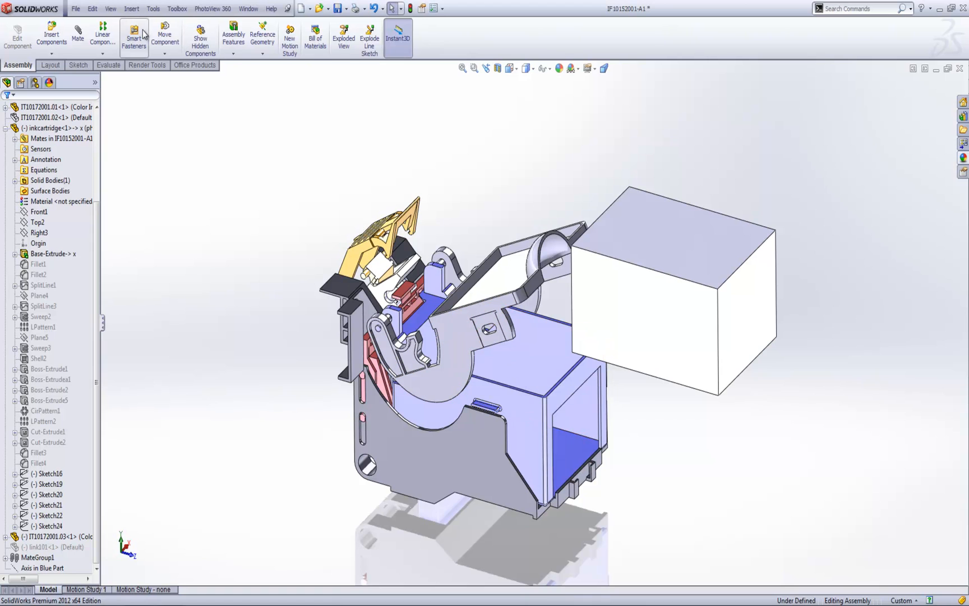
click(163, 32)
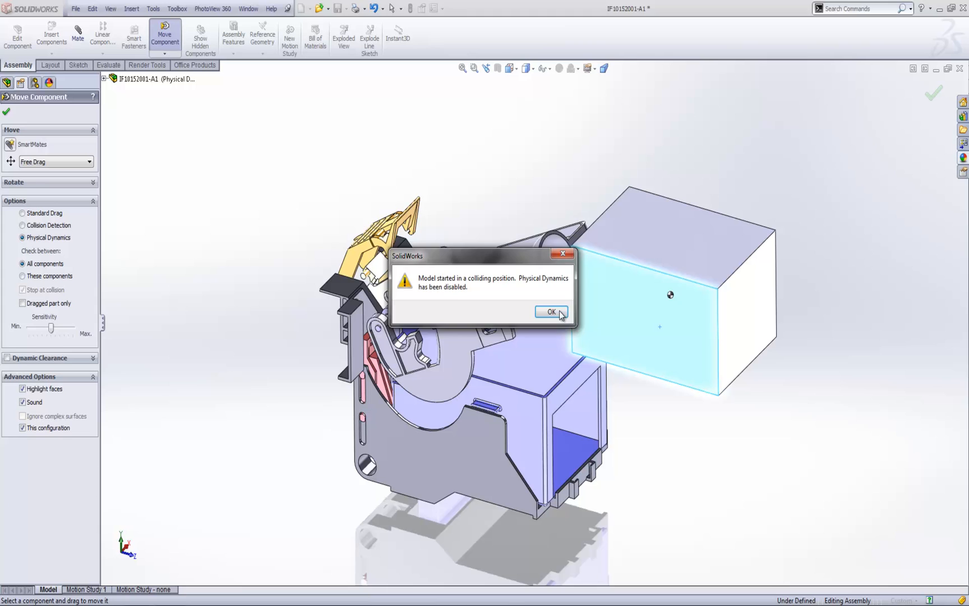
Step: Dismiss the colliding-position warning and slide the ink cartridge down until it seats in the holder
click(551, 312)
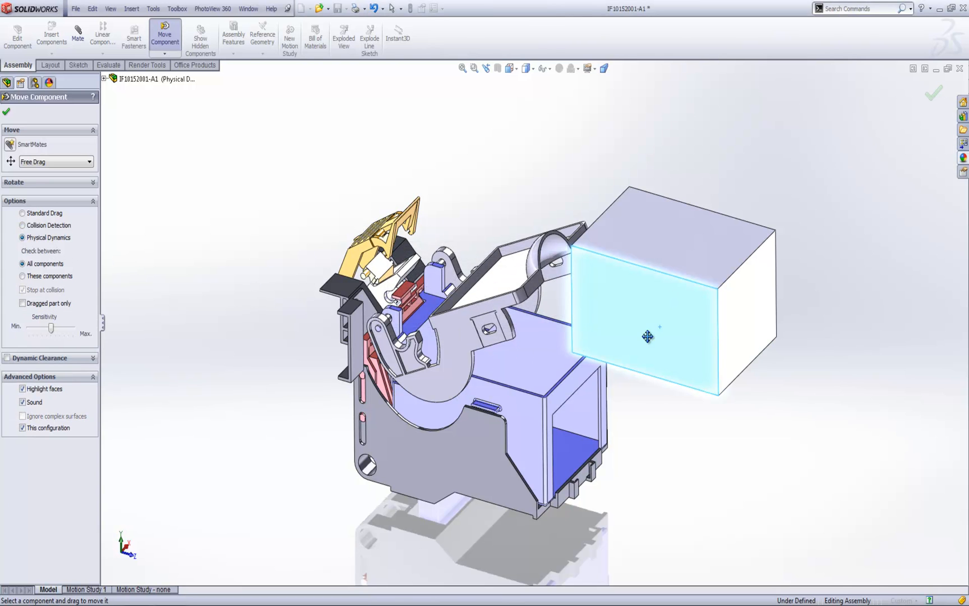
drag(647, 335, 637, 340)
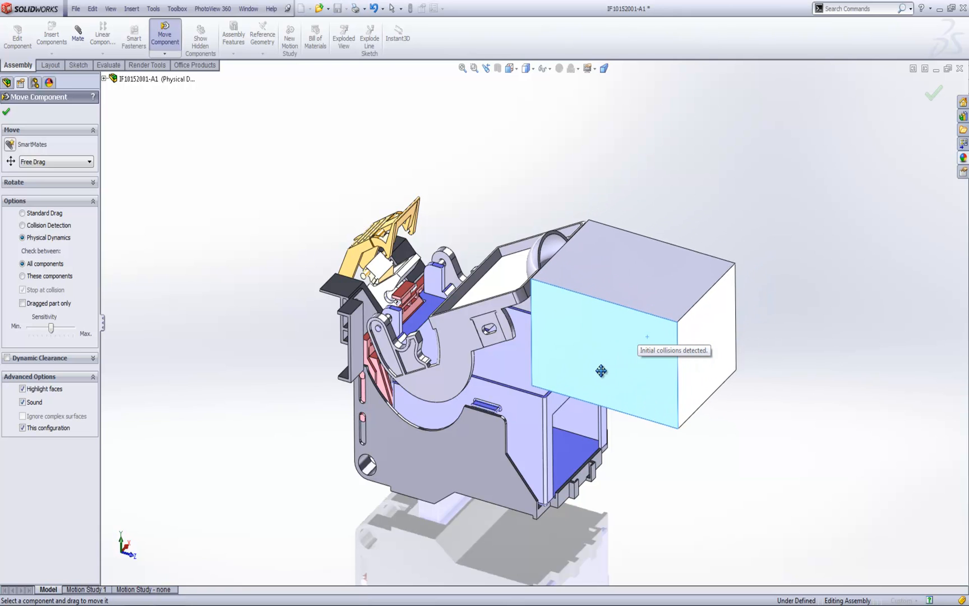
drag(601, 370, 590, 384)
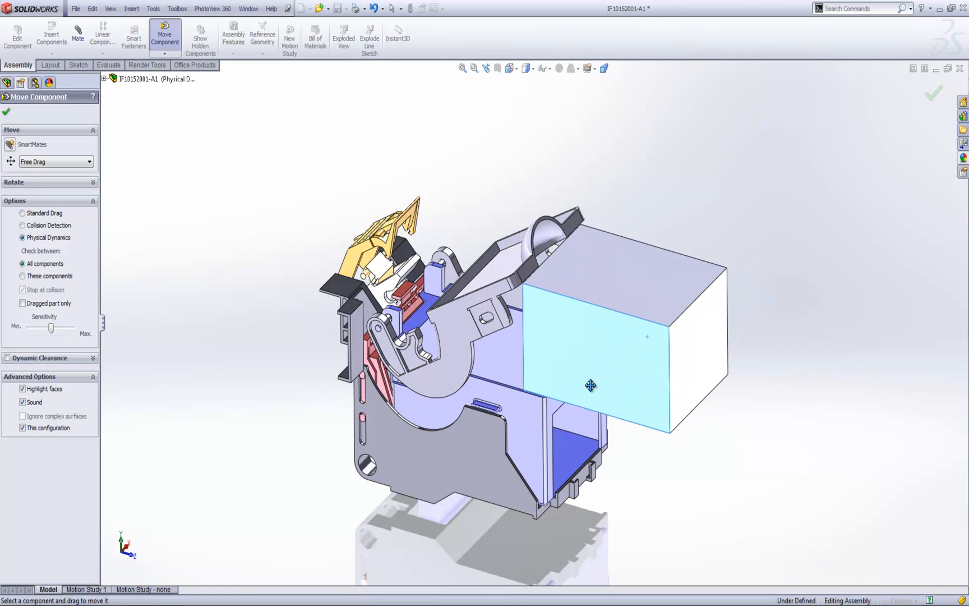
drag(590, 385, 531, 374)
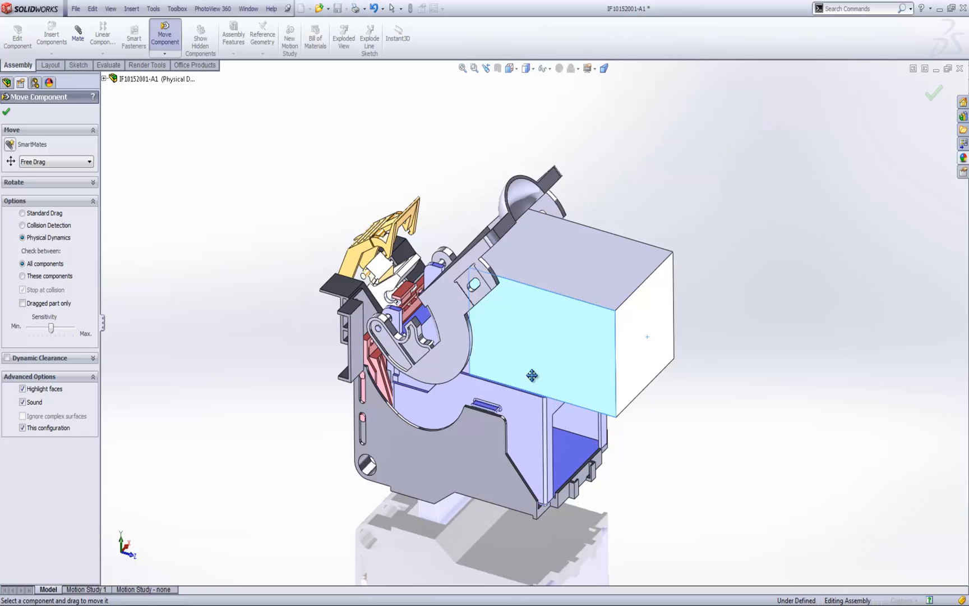
drag(531, 374, 488, 361)
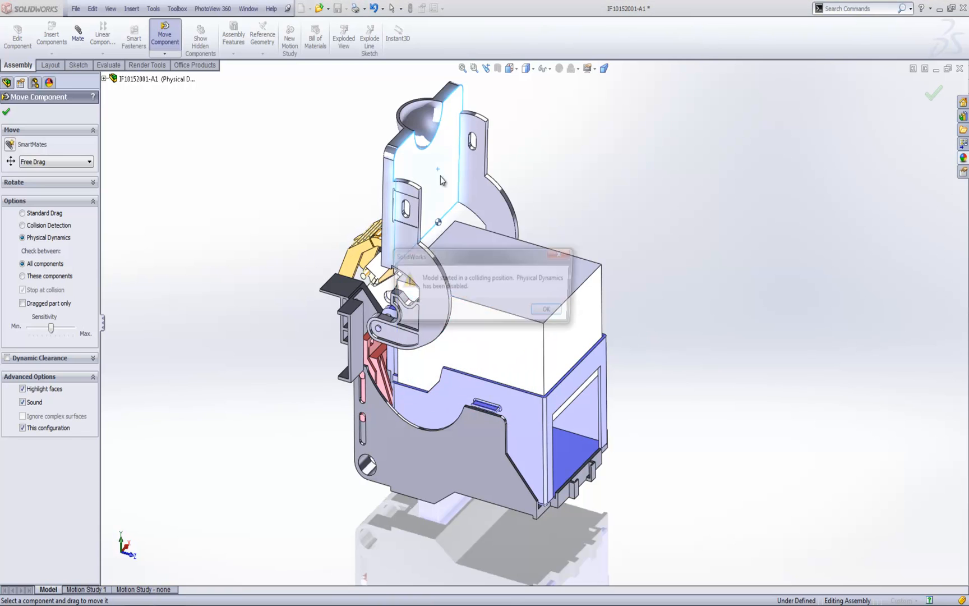
Step: Dismiss the warning and swing the cover down until it sits closed over the cartridge
click(544, 309)
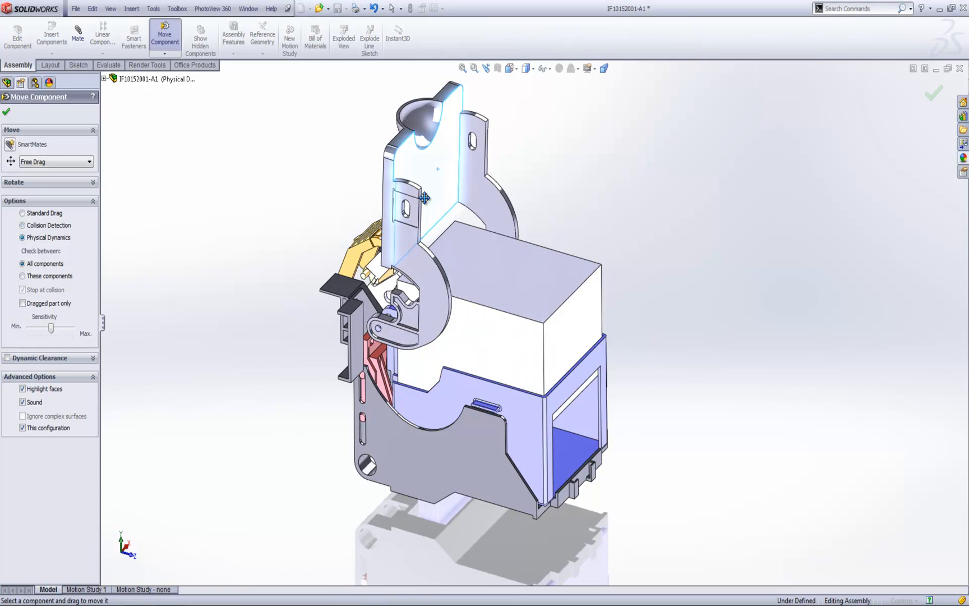
drag(425, 197, 476, 262)
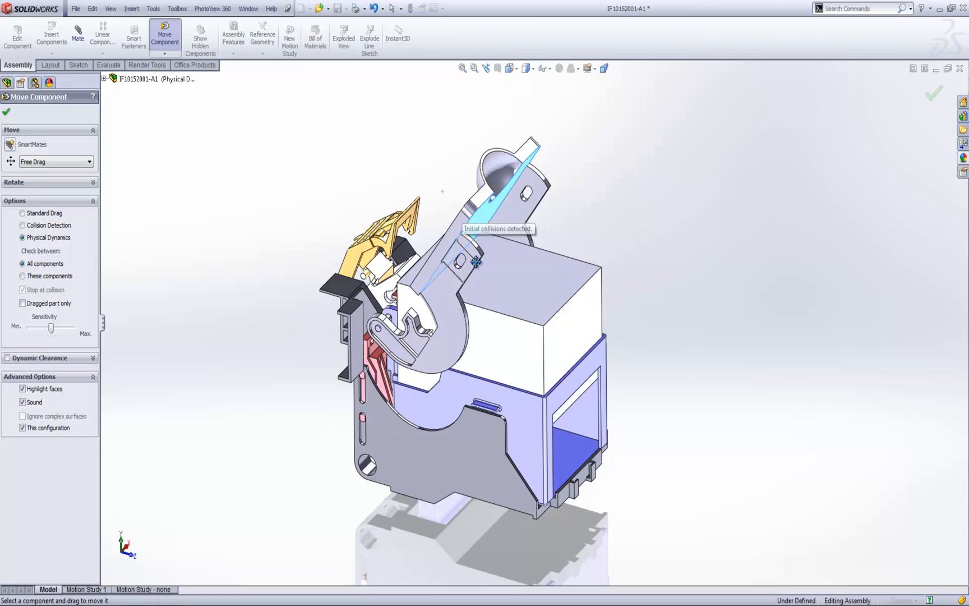
drag(475, 261, 483, 337)
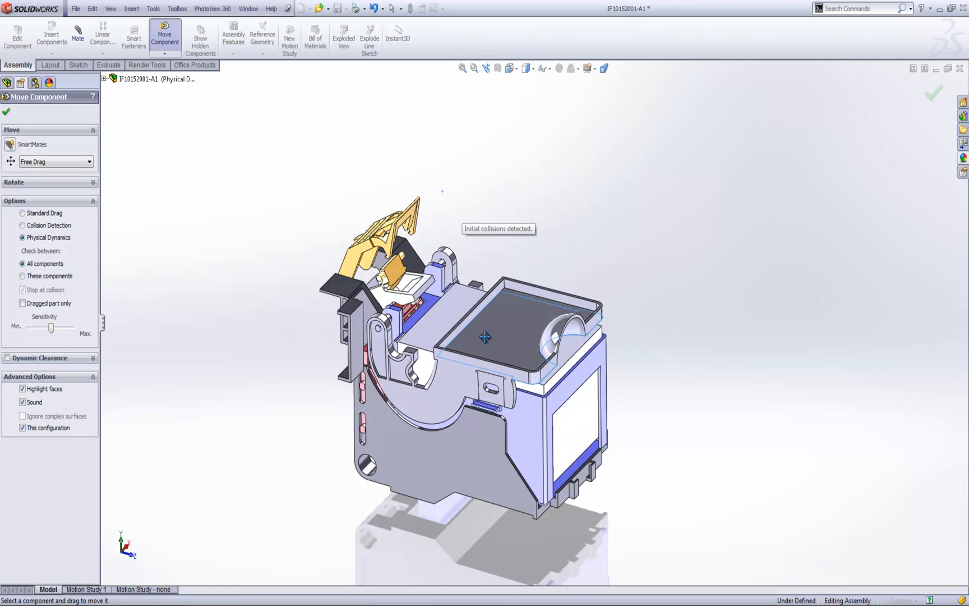
drag(484, 337, 514, 311)
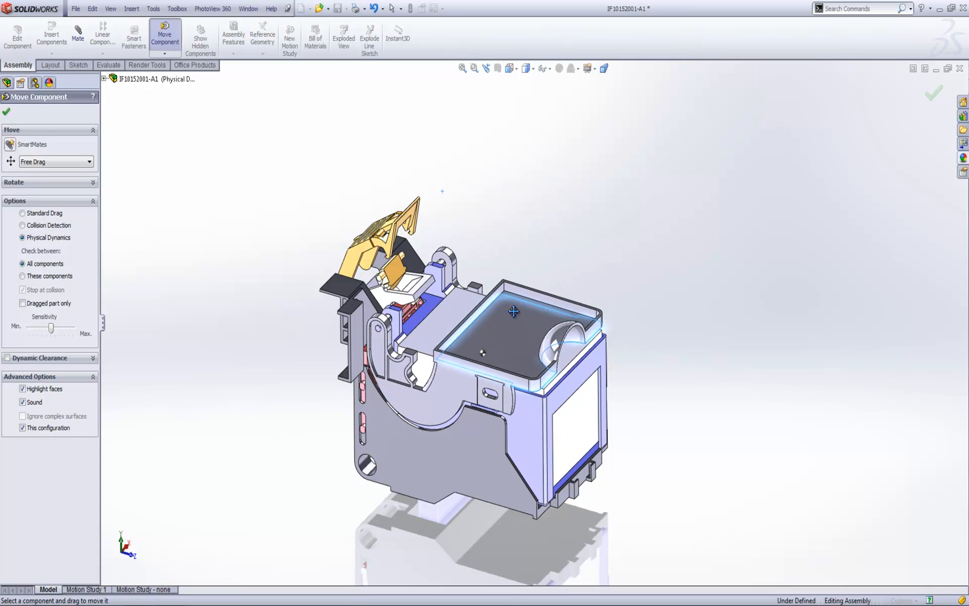